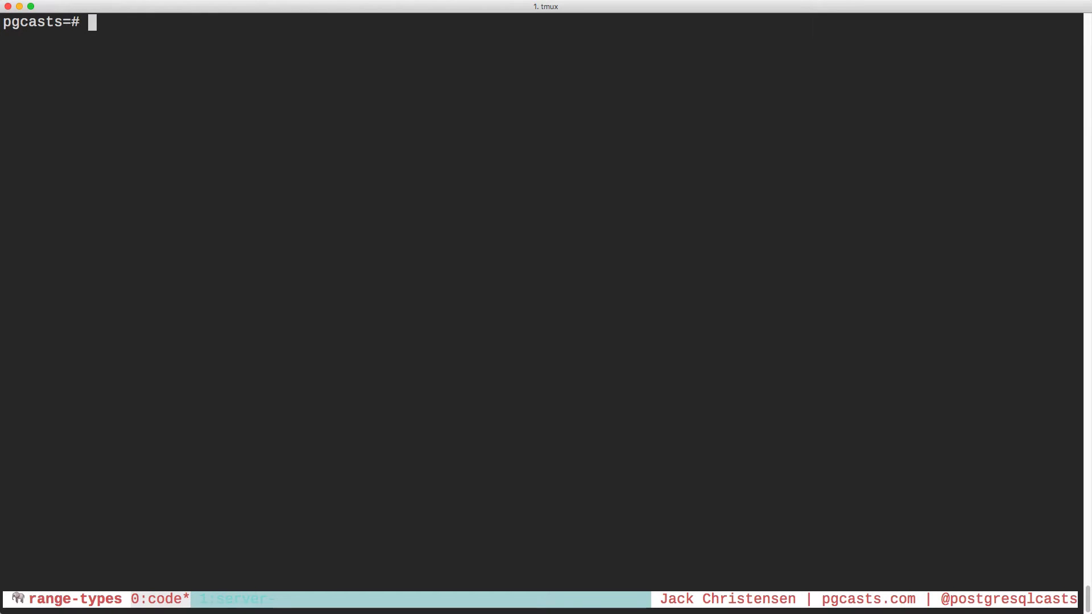
Run select int4range(1,5); and see the result [1,5)
type("select int4range(1,5);")
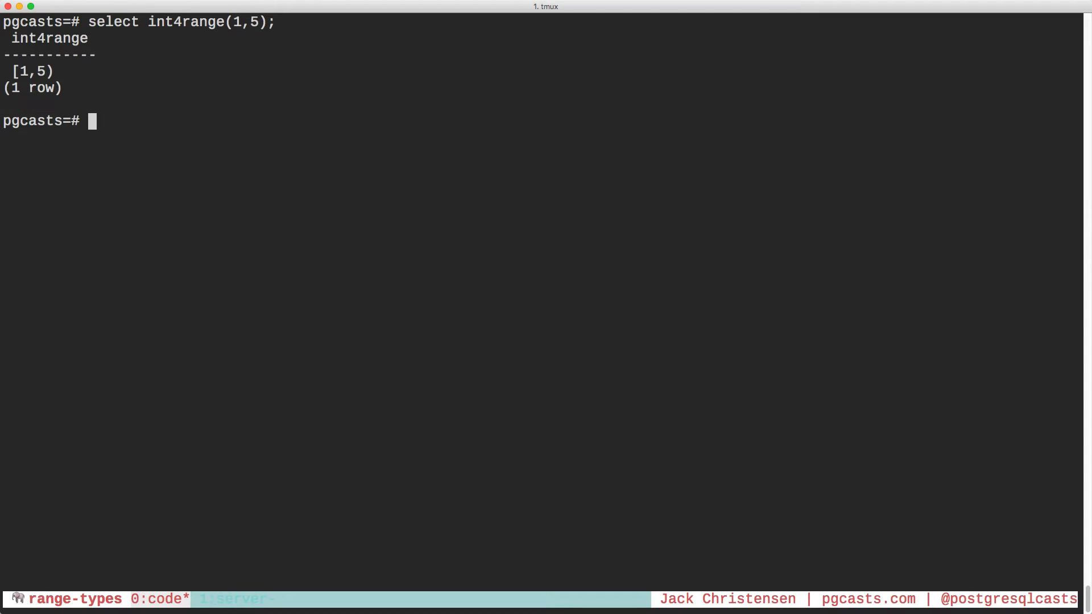
Query whether int4range(1,5) contains 3 using the @> operator
type("select int")
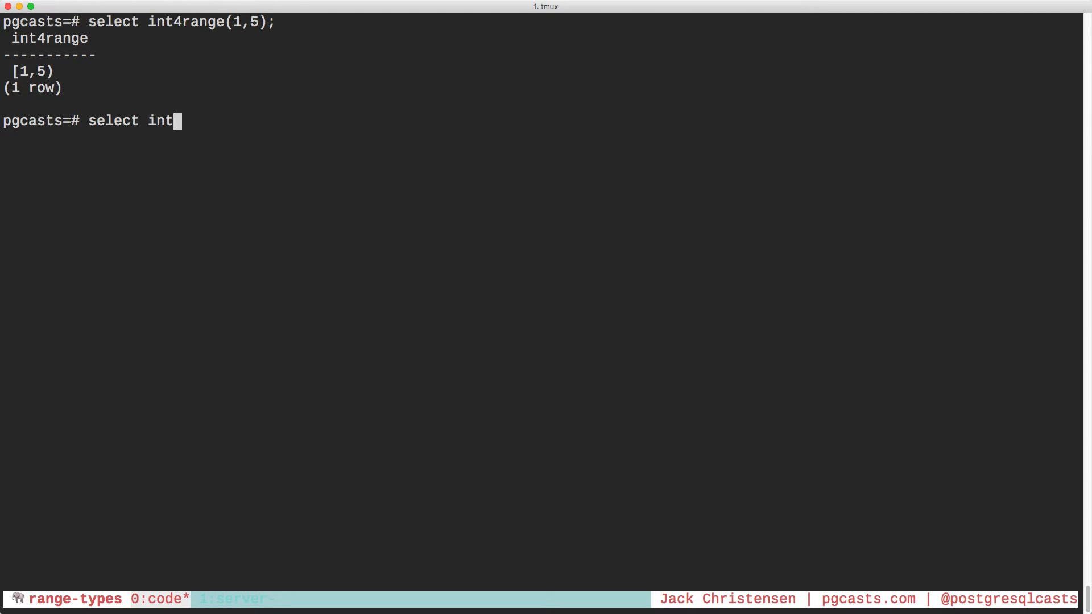
type("4range")
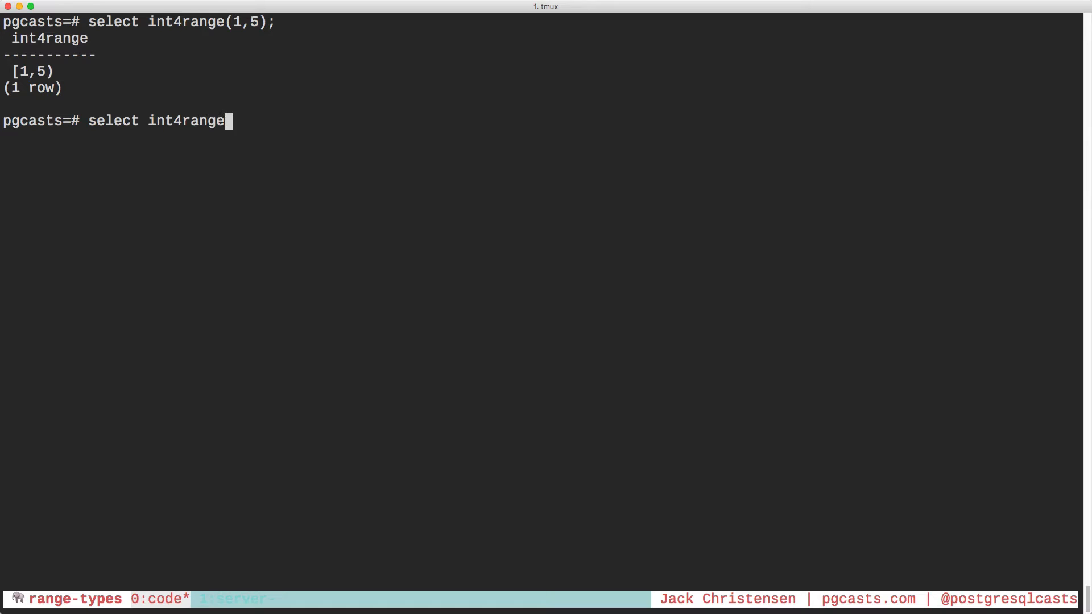
type("(1,5)")
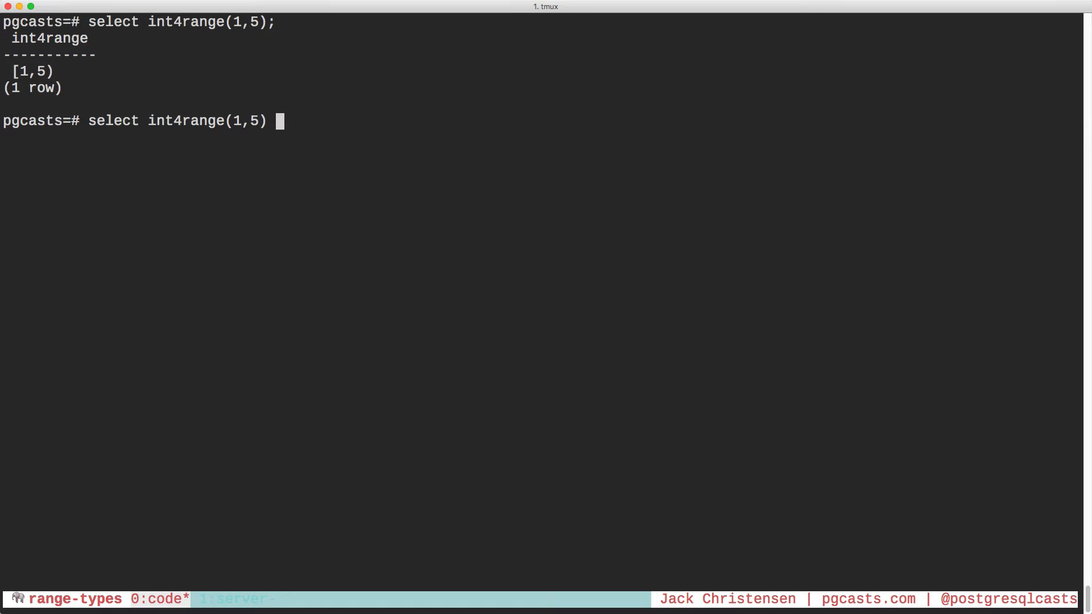
type("@> 3;")
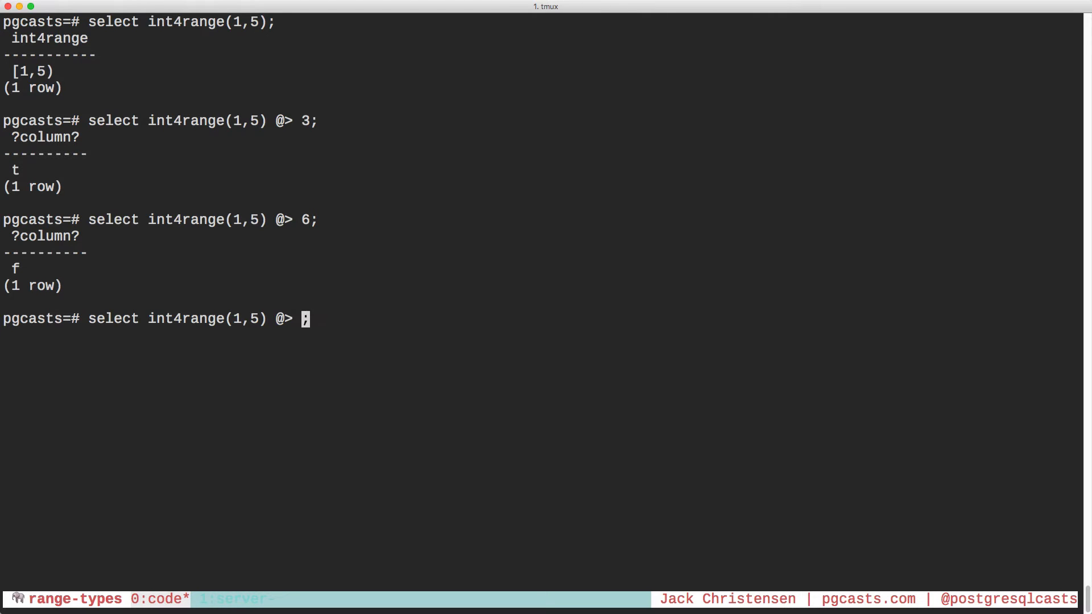
Test [1,5) for containing 6 and overlapping int4range(3,7) and int4range(6,7)
key("BackSpace")
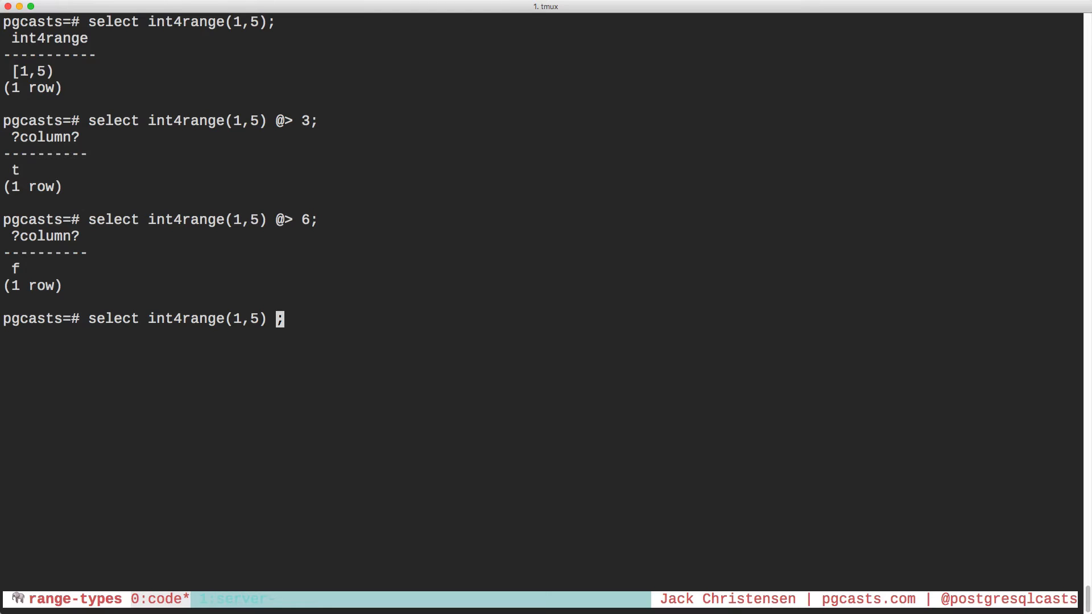
type("&&")
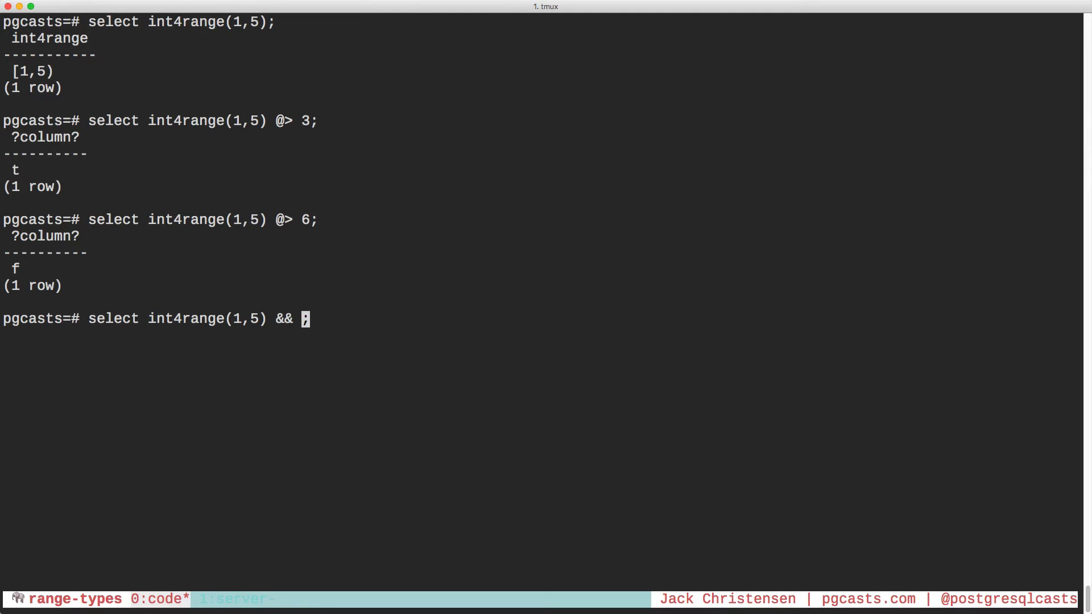
type("int4range")
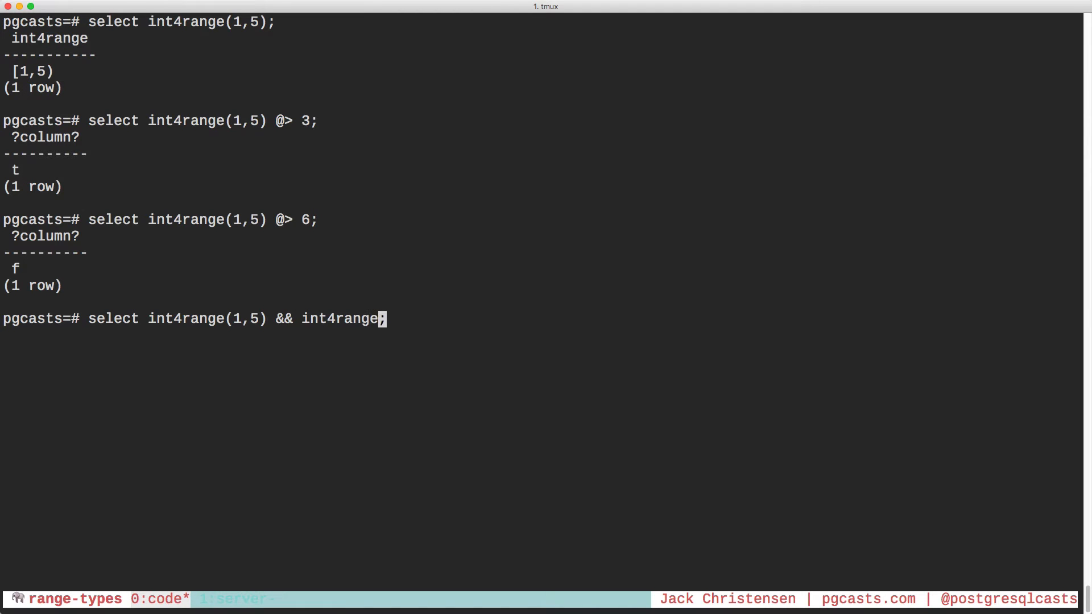
type("(3,7")
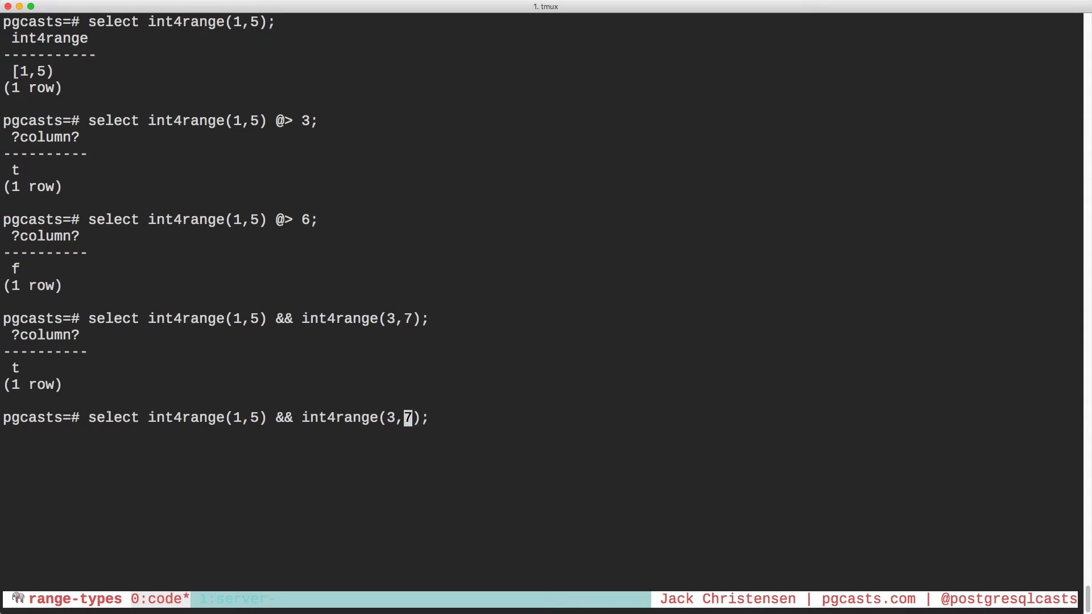
key("Enter")
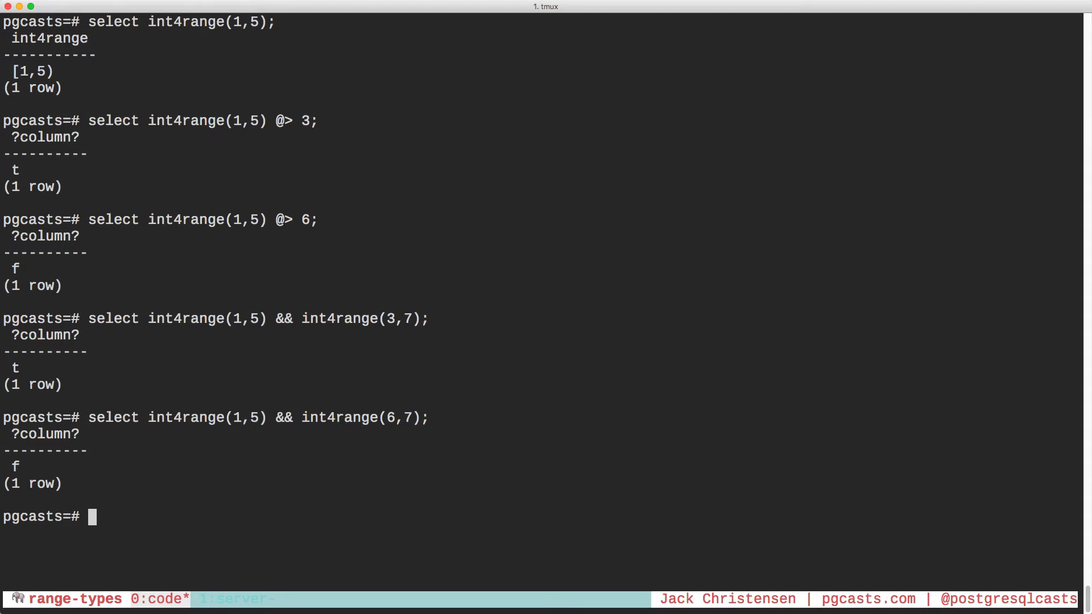
type("select int4range(1,5) @> 6;")
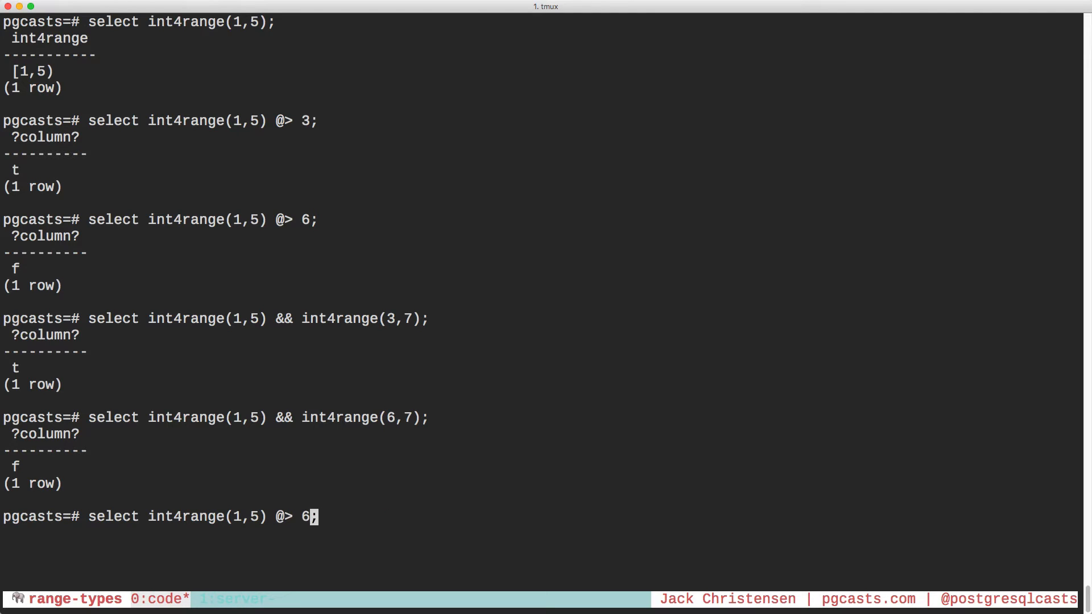
Show [1,5) contains 1 but not 5, '[]' bounds include 5, and [5,10) doesn't overlap
key("enter")
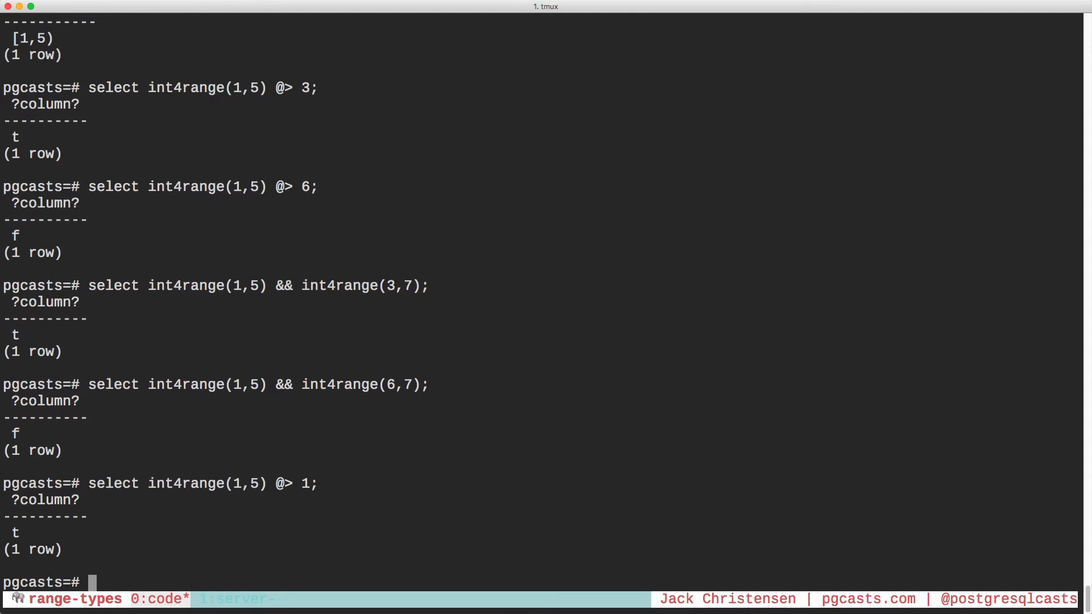
type("select int4range(1,5) @> 1;")
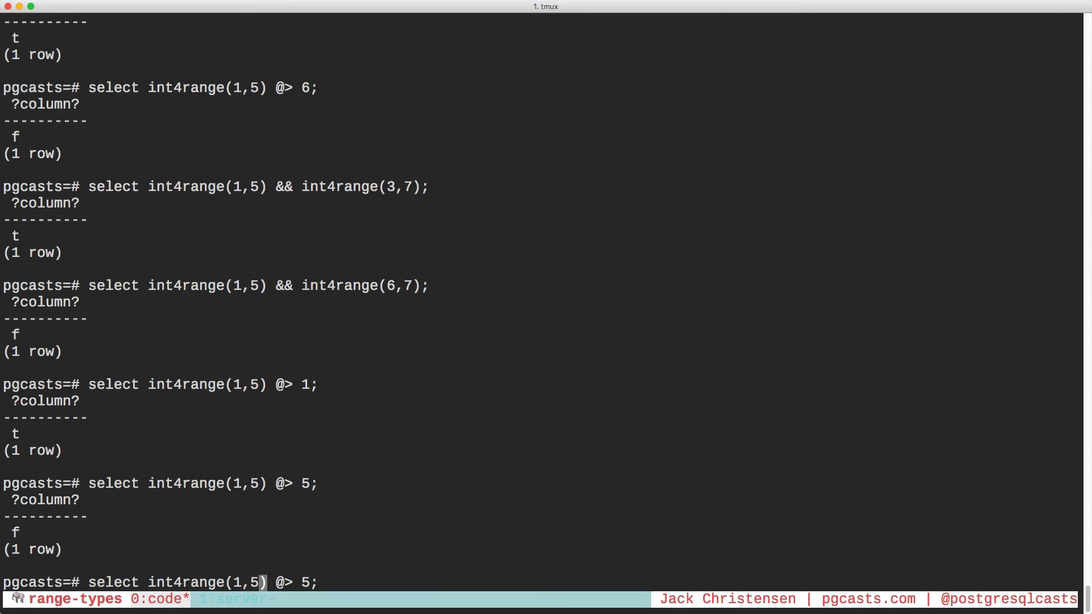
type(", '[]")
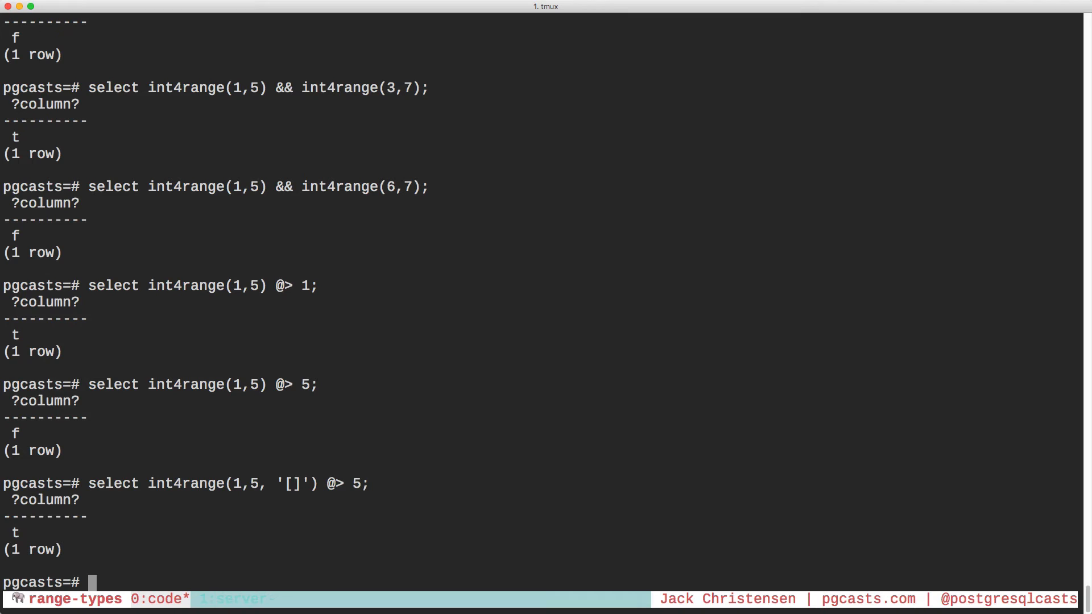
type("select int4range(1,5, '[]') @>")
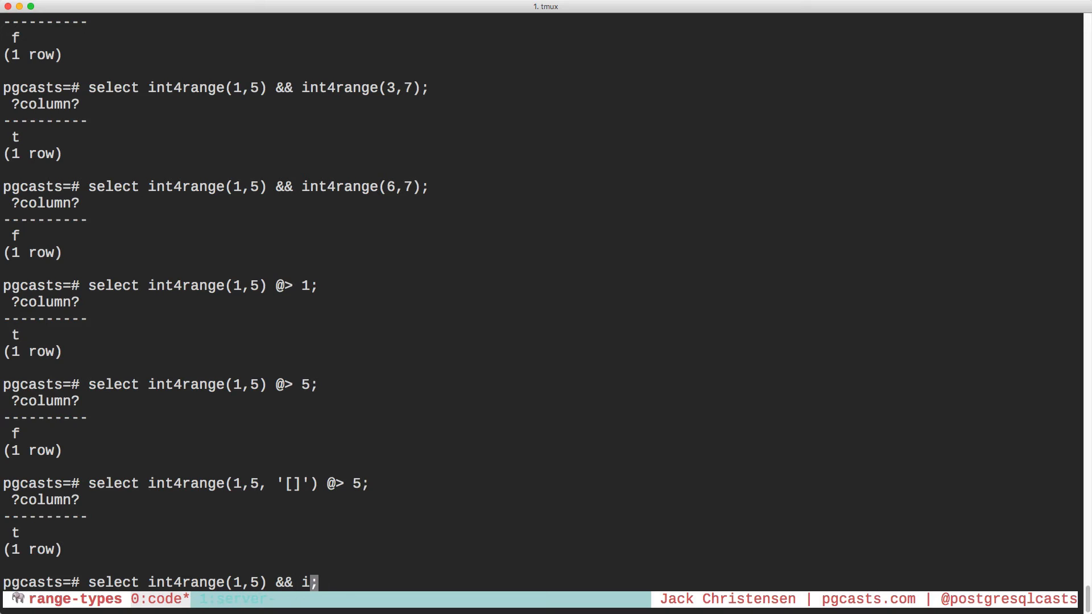
type("nt4range(5")
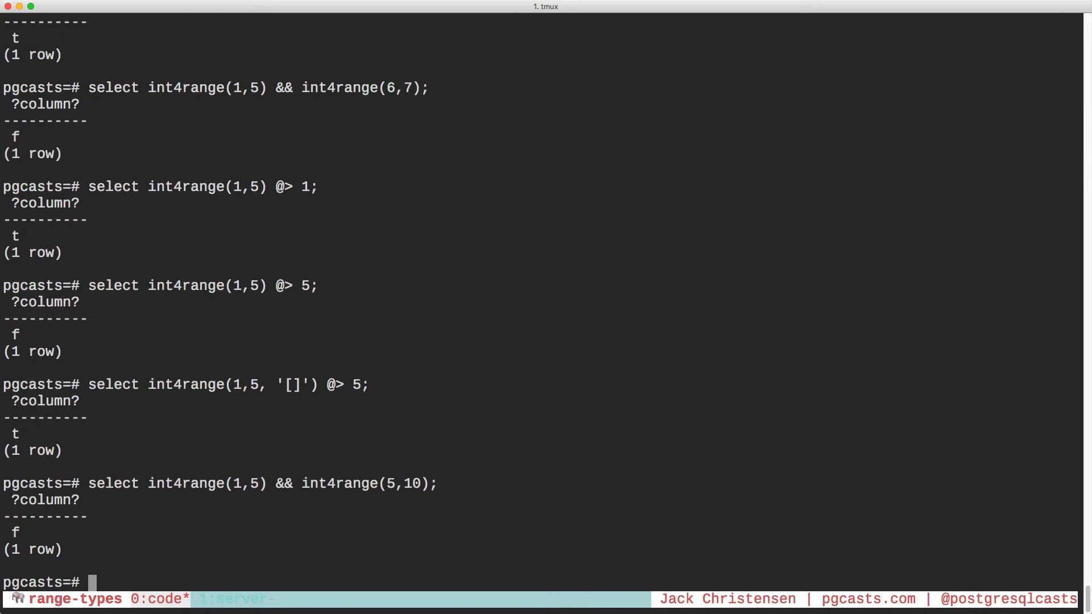
type("select int4range(1,5) && int4range(5,10);")
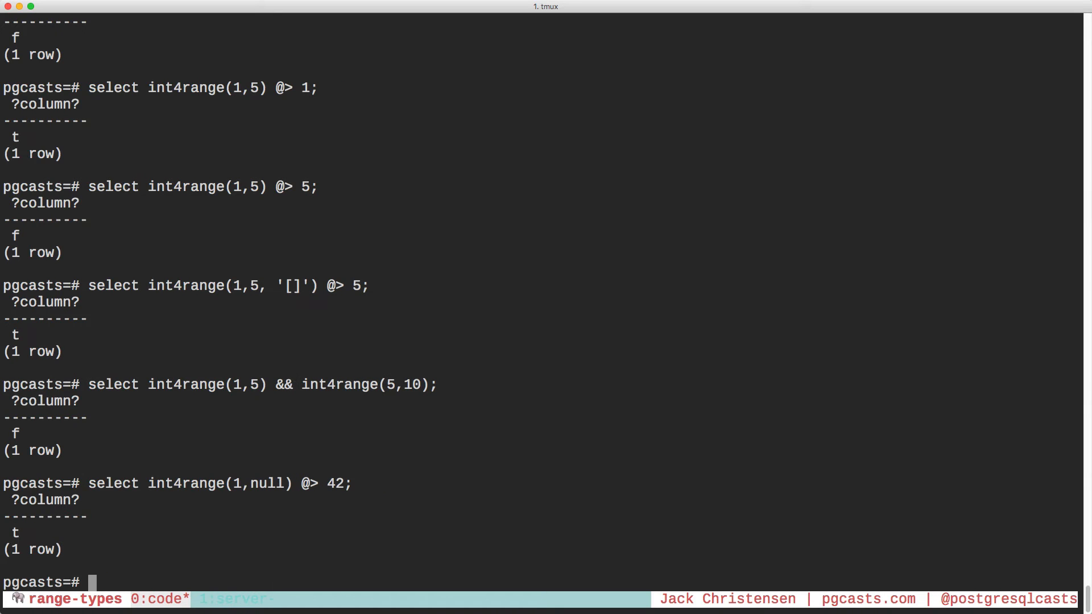
Check that the unbounded range int4range(1,null) contains 42
type("select int4range(1,5) &&")
type("create")
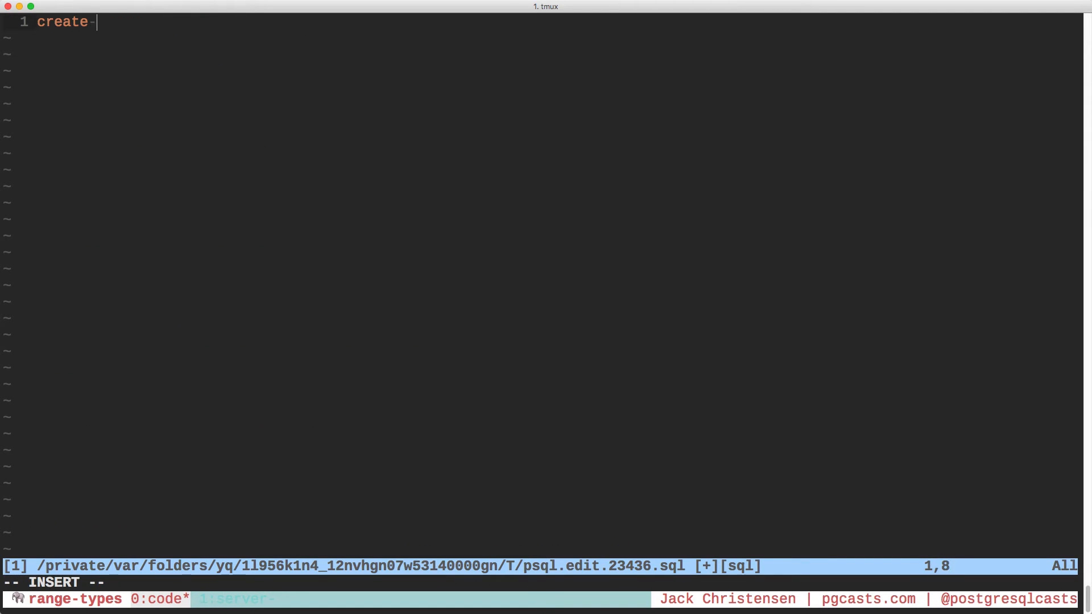
Write table reservations with room varchar, dates daterange not null, and EXCLUDE USING gist (room WITH =, dates WITH &&)
type("table reservations")
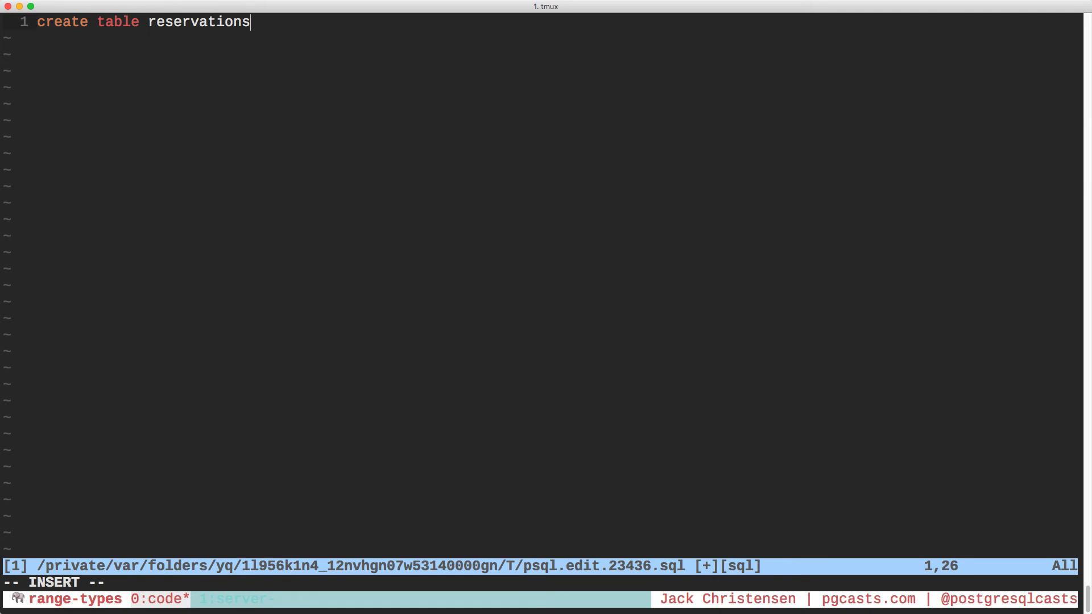
type("(")
type("id serial primary key,")
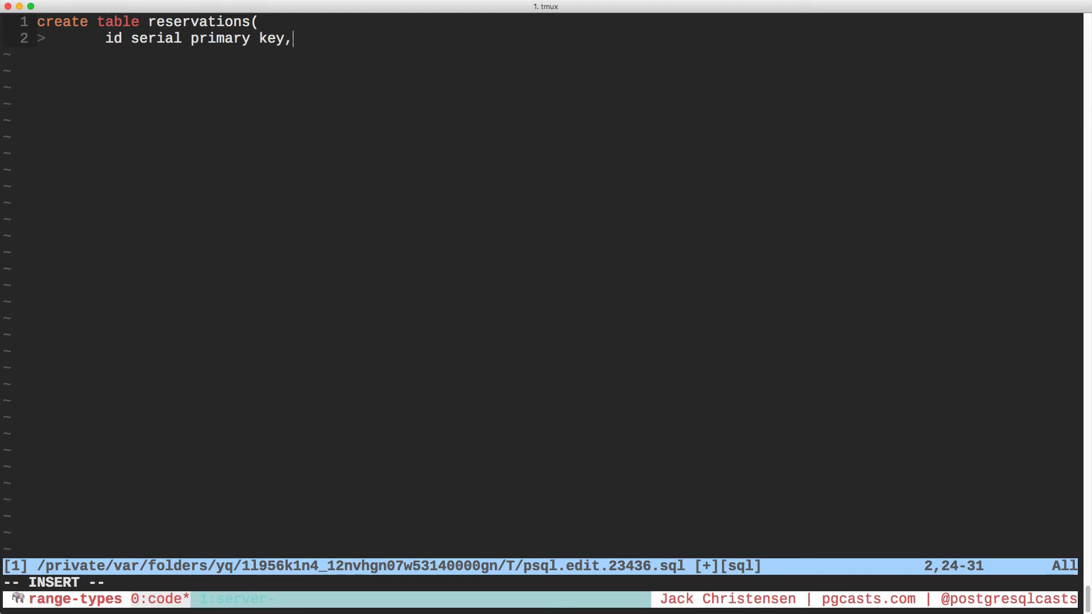
type("room-")
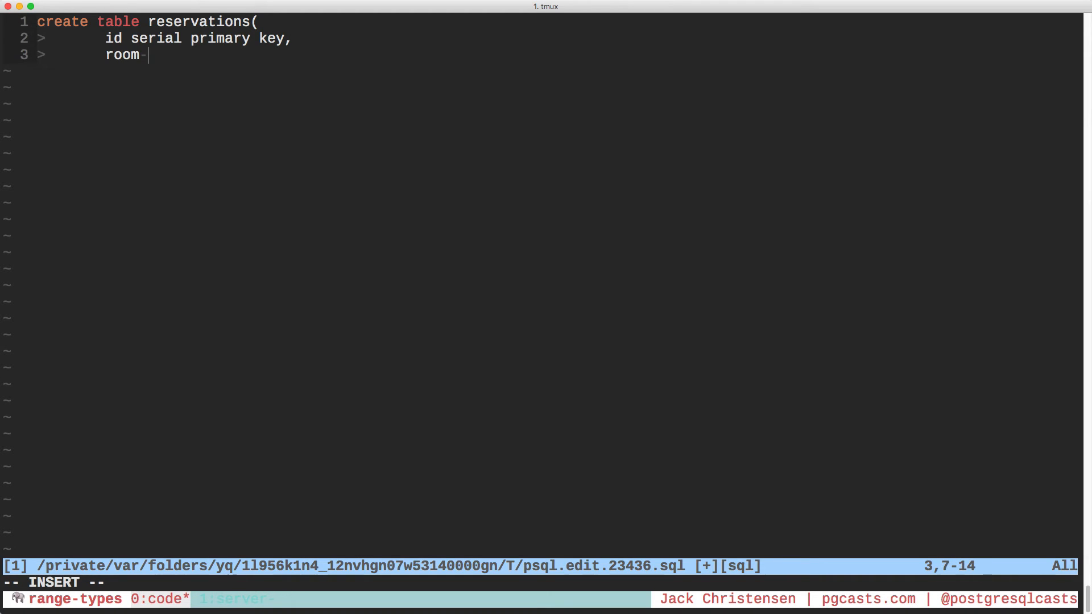
type("varchar not null,")
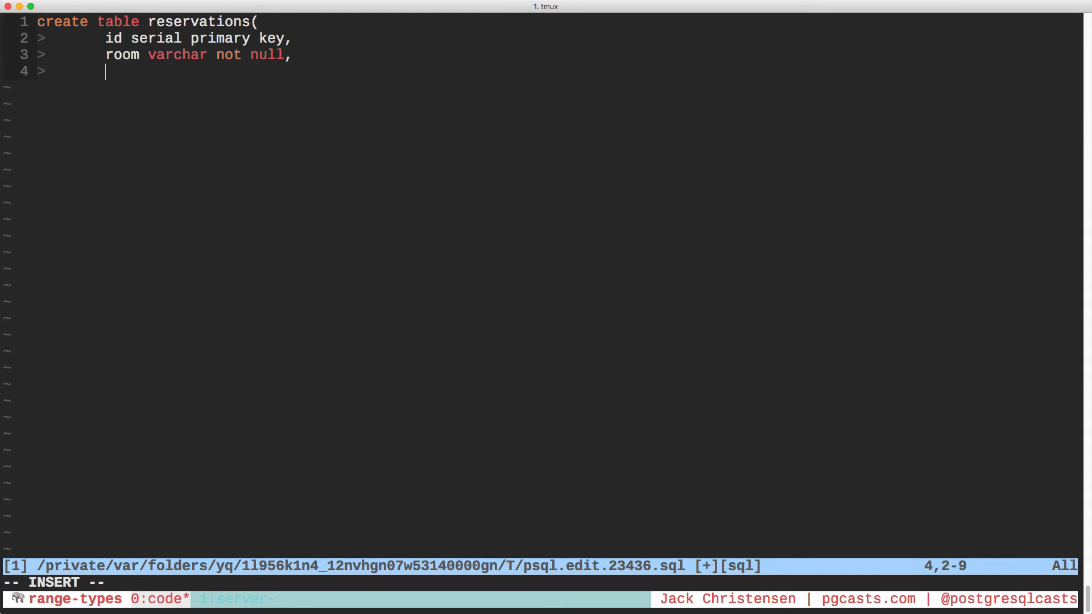
type("dates-")
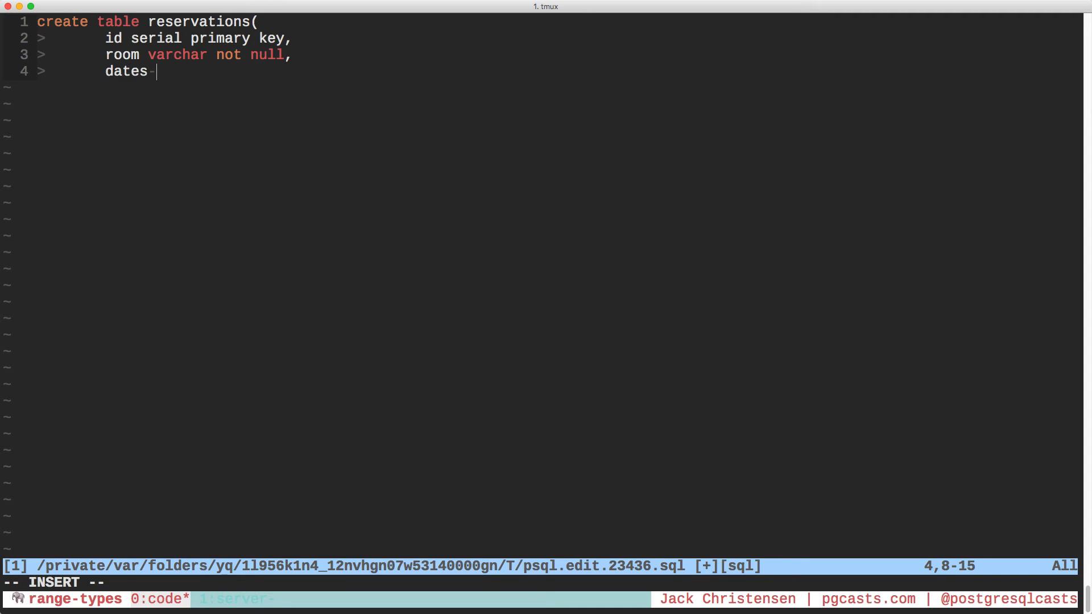
type("daterange")
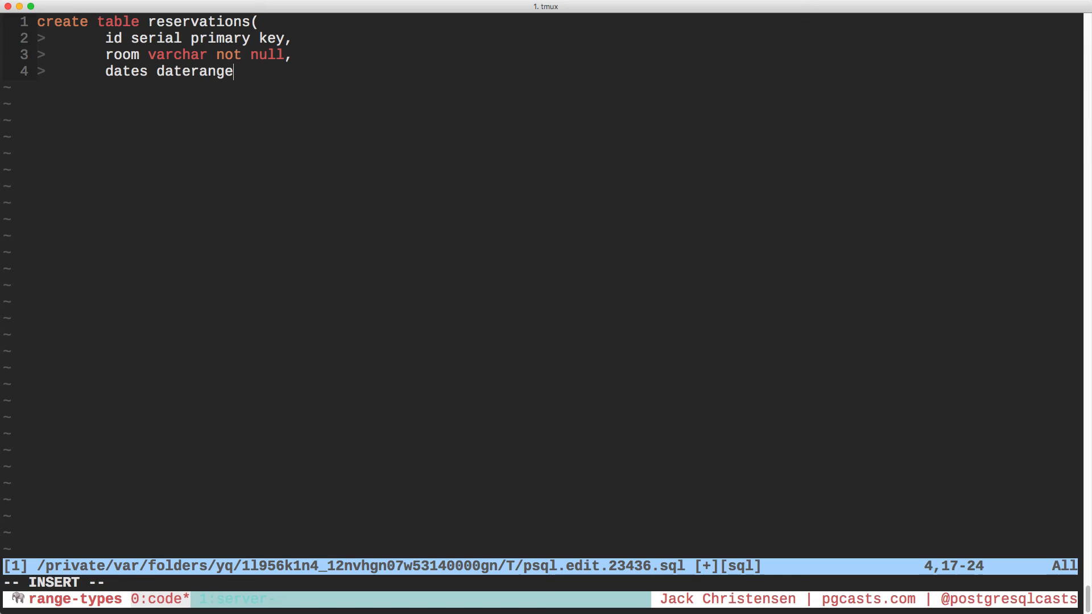
type("not nul")
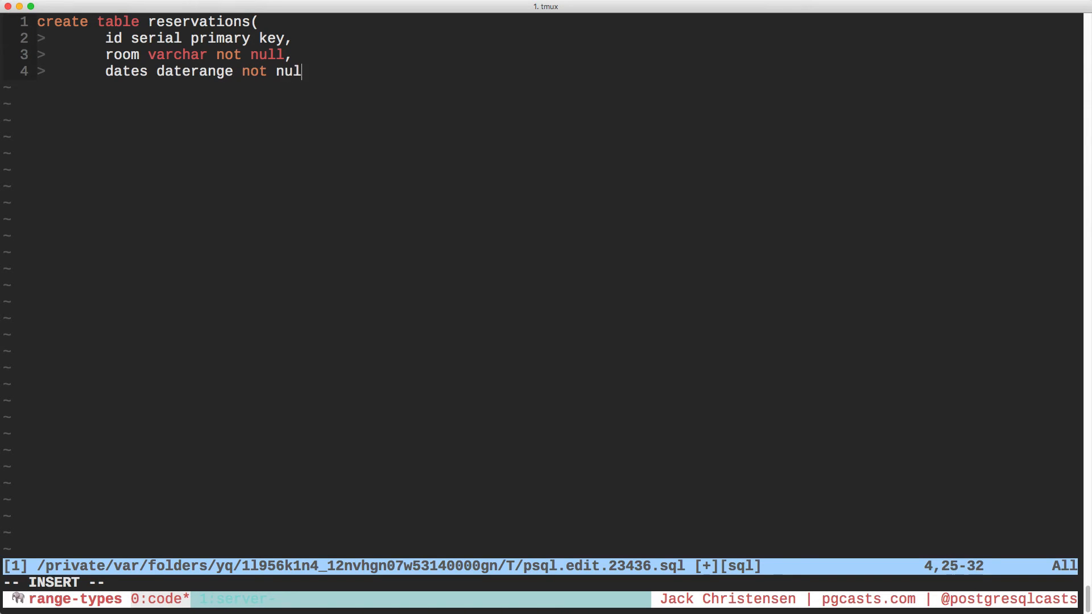
type("l,")
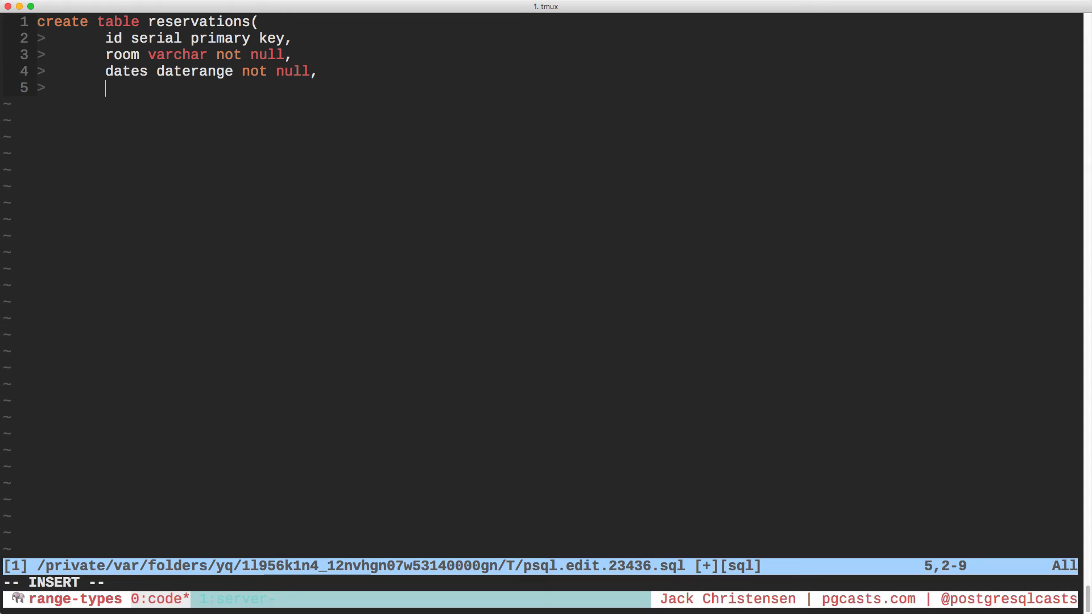
type("exclude usin")
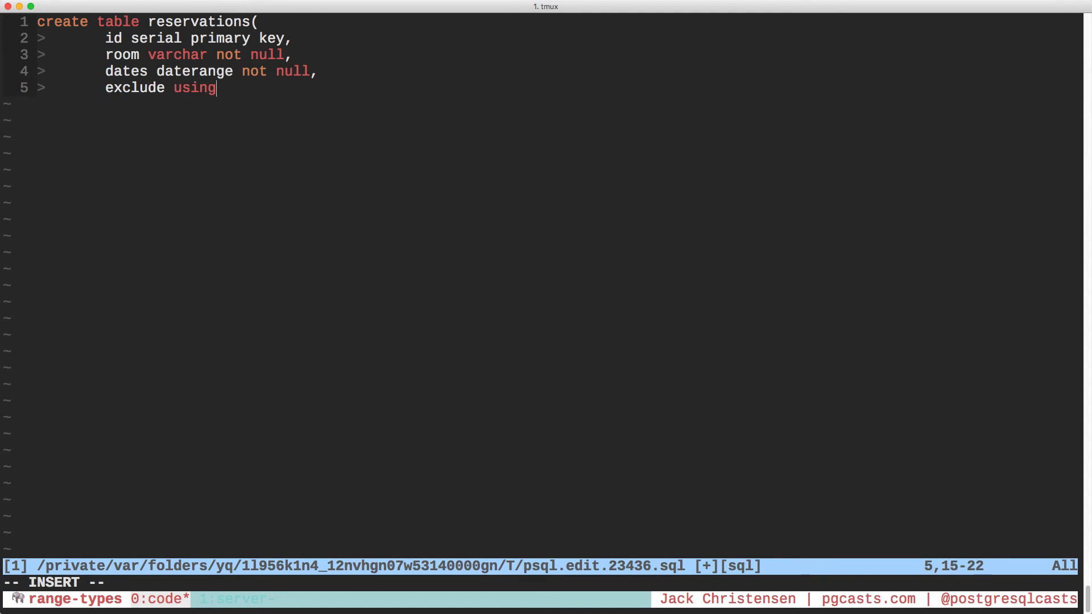
type("gist (room with =")
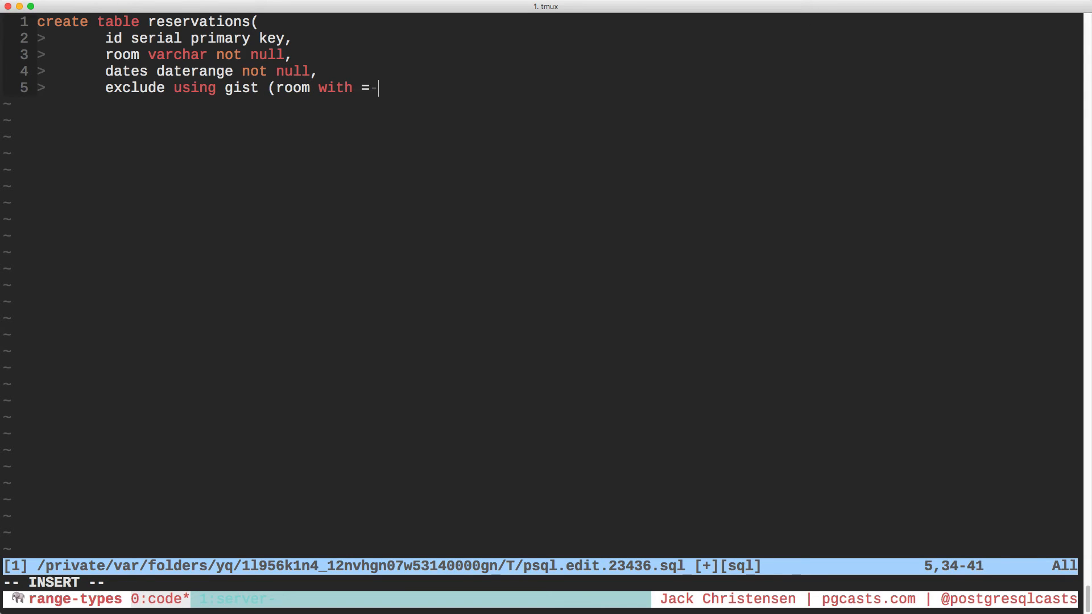
type(", dates wit")
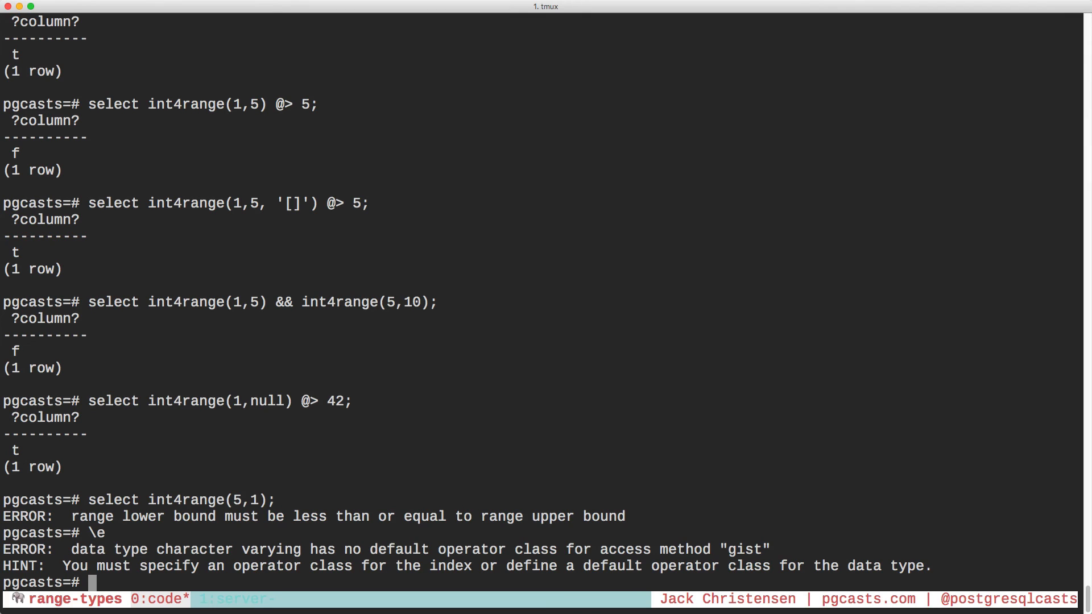
Run create extension btree_gist; so the reservations exclusion constraint can be created
type("create")
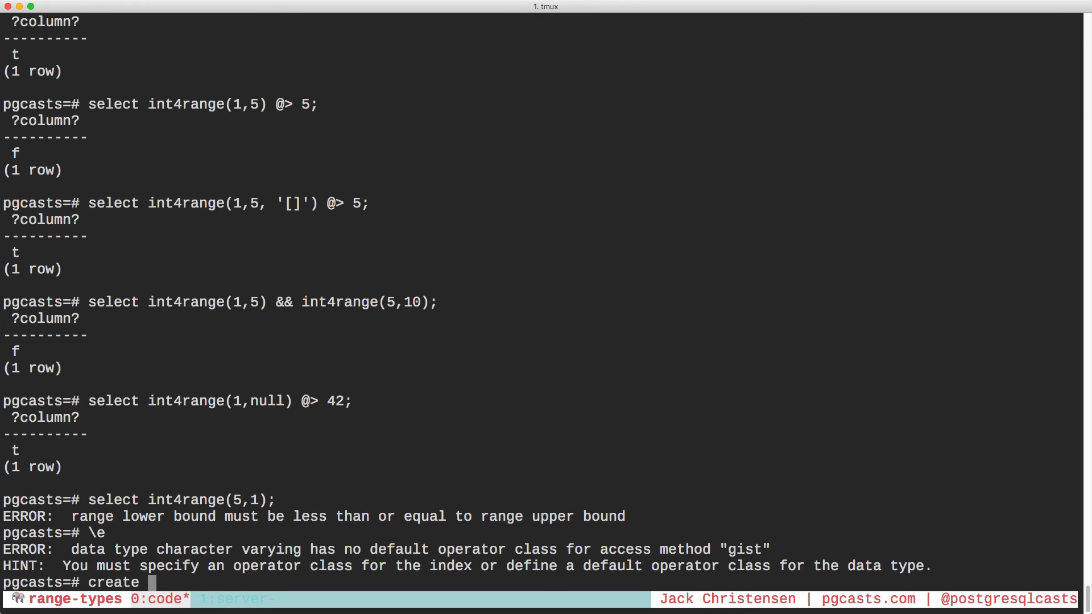
type("extension")
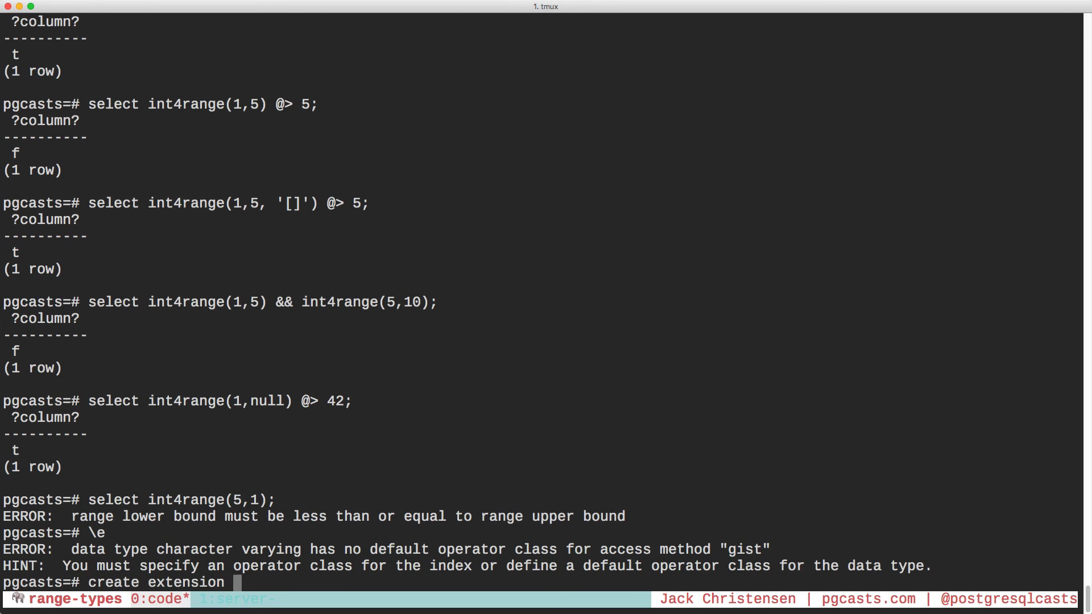
type("btree_gist;")
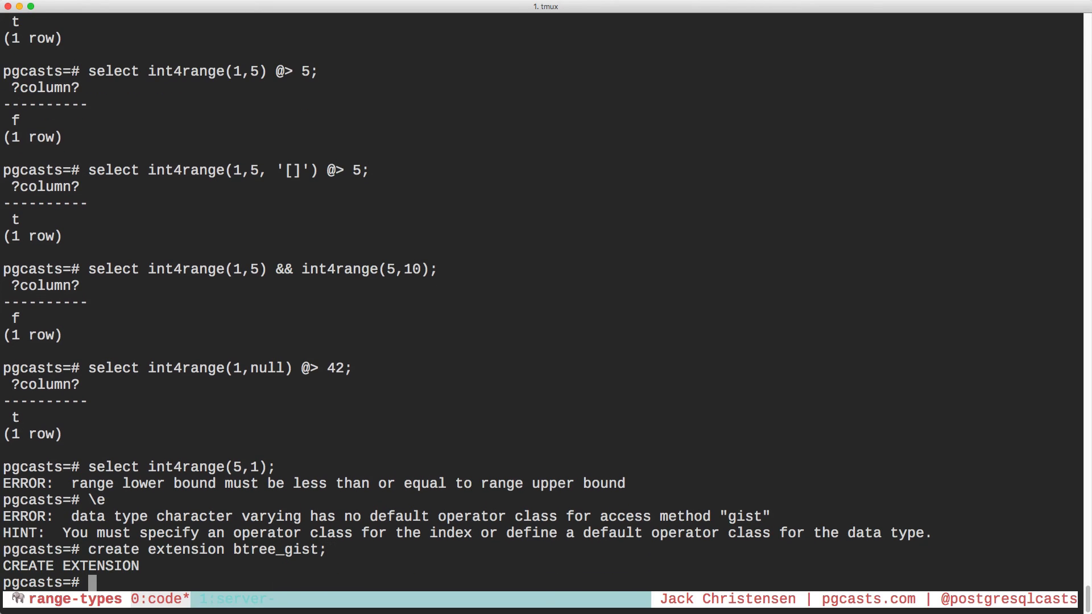
type("create extension btree_gist;")
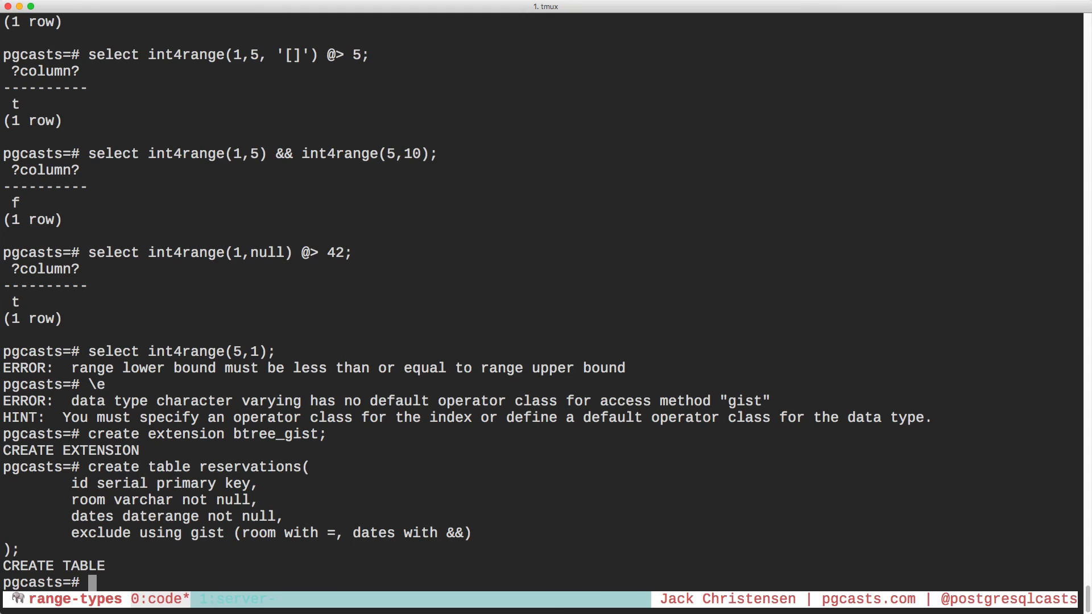
type("insert into re")
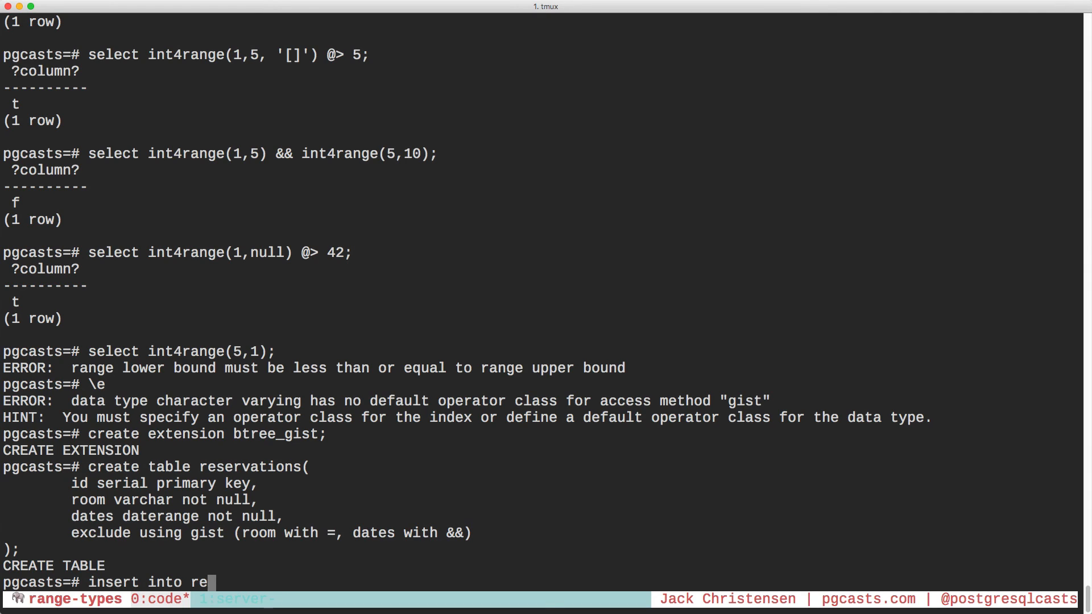
type("servations(room, date")
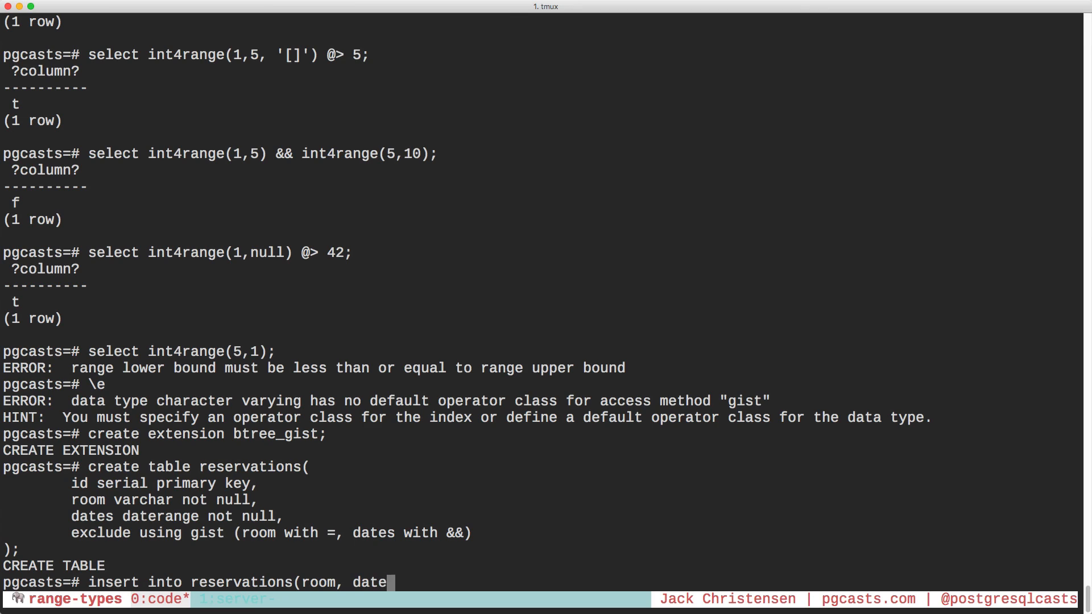
type("s) values(")
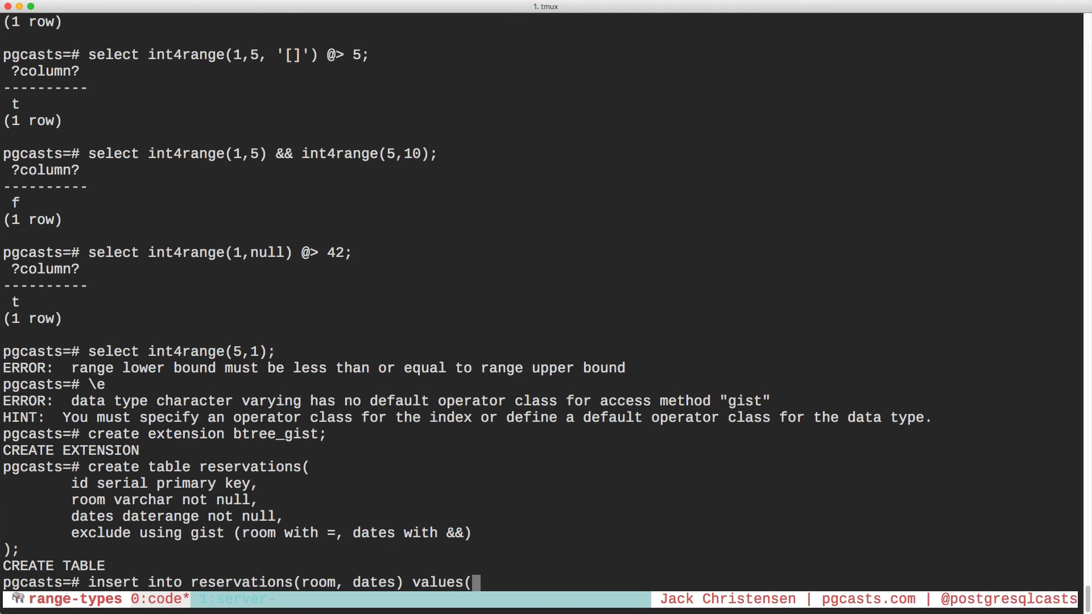
type("'101',")
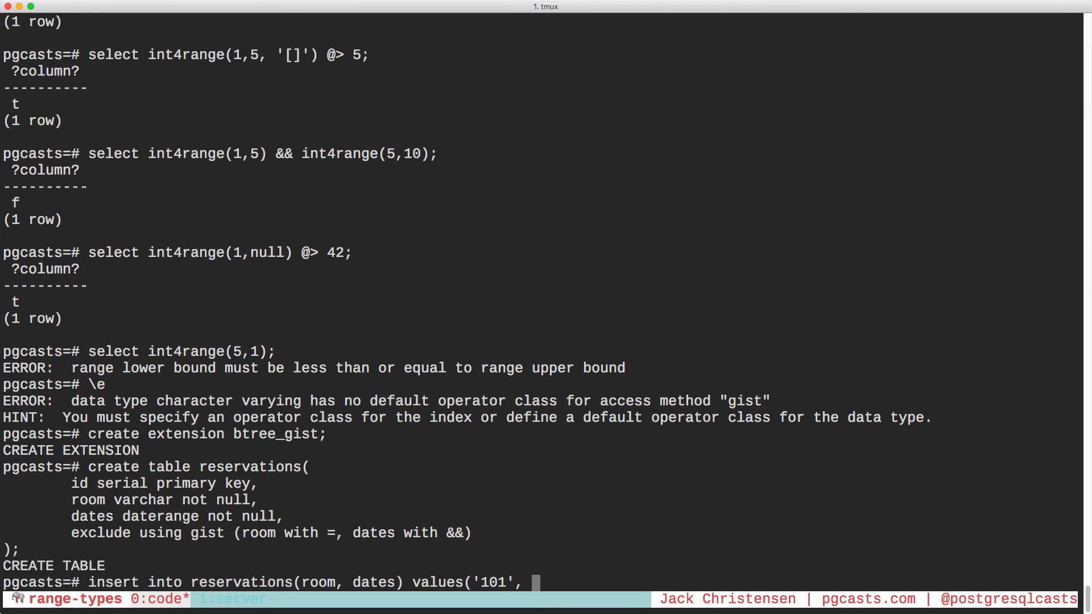
type("daterange(")
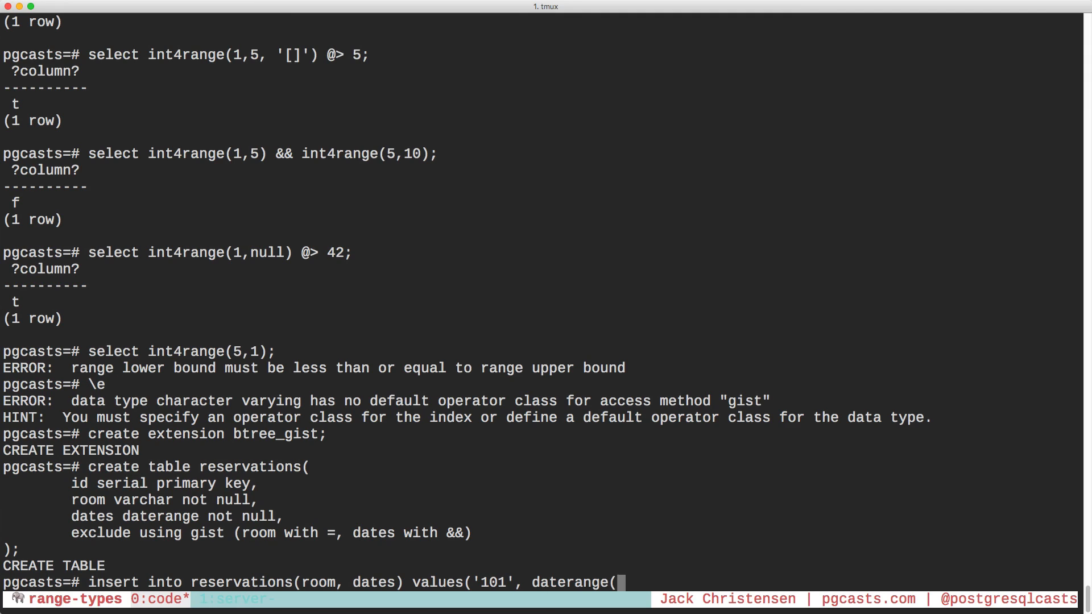
type("'2016-")
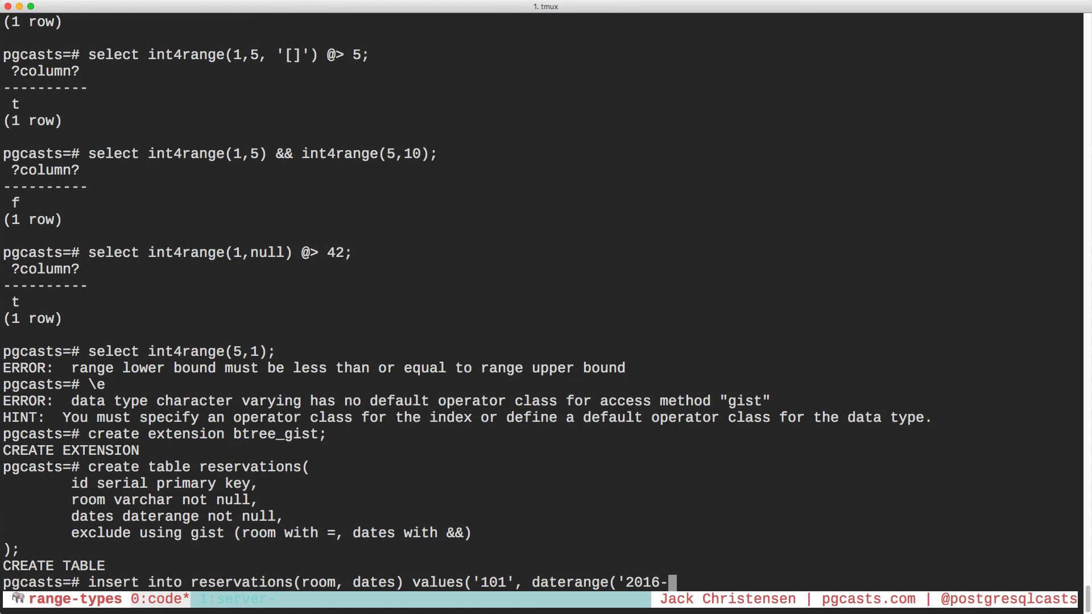
type("11-01'")
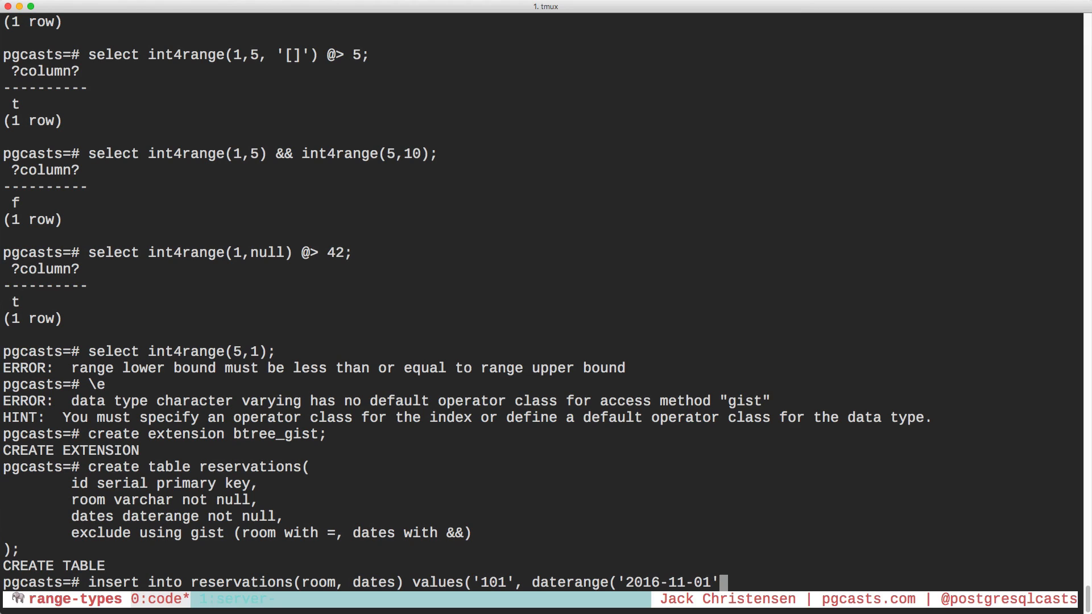
type(", '2016-11-10'")
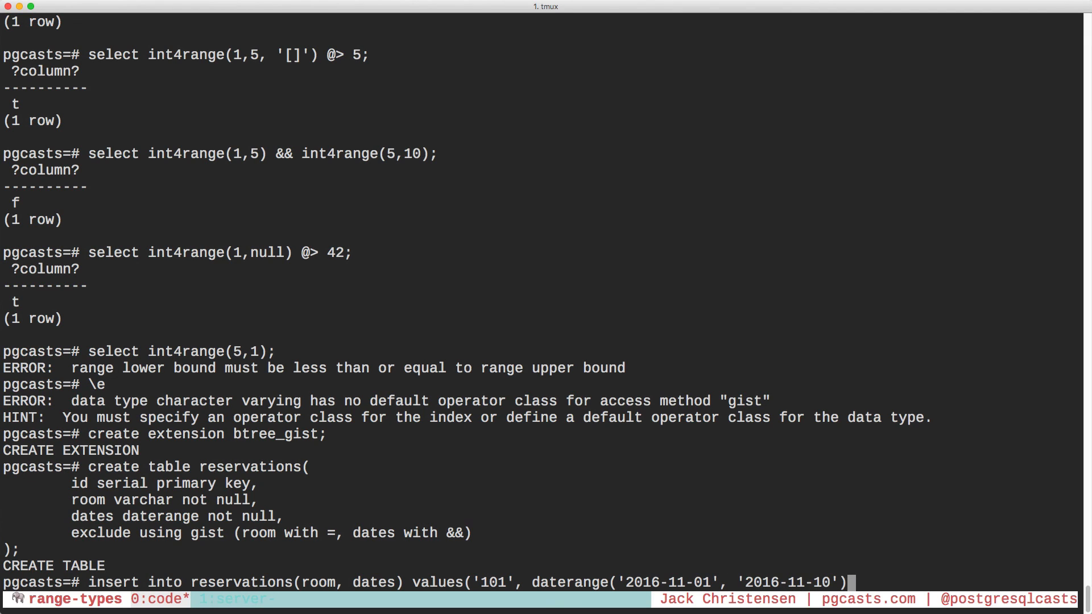
type(");")
key("enter")
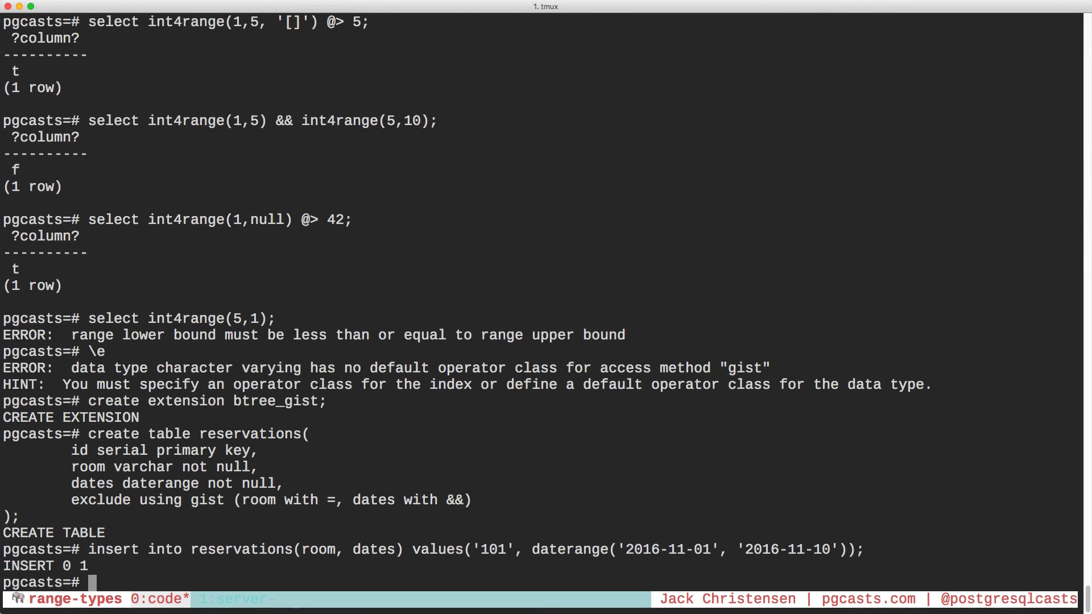
type("insert into reservations(room, dates) values('101', daterange('2016-11-01', '2016-11-10'));")
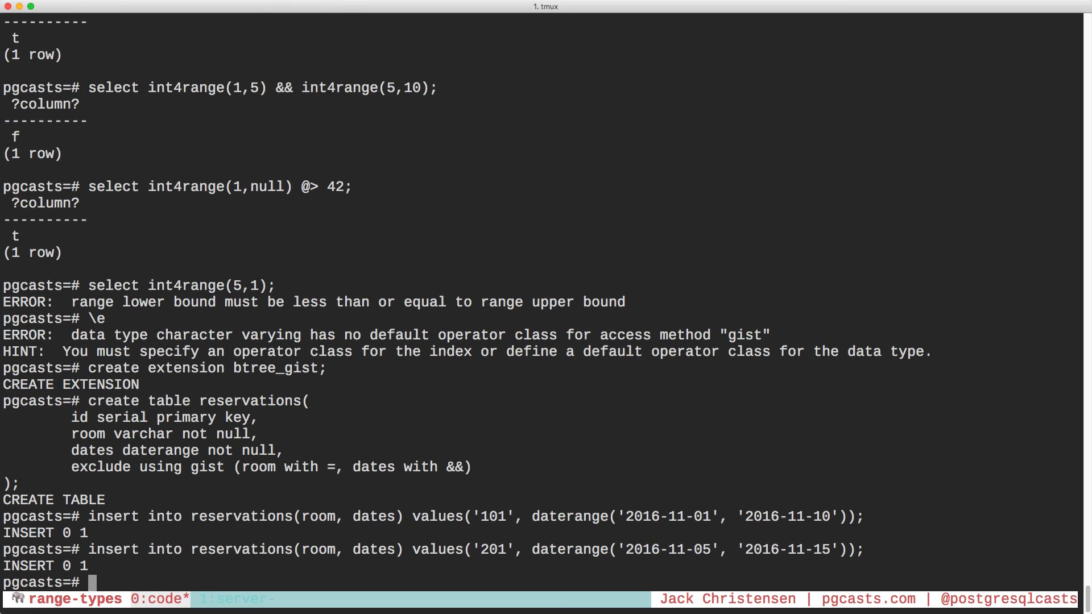
type("insert into reservations(room, dates) values('201', daterange('2016-11-05', '2016-11-15'));")
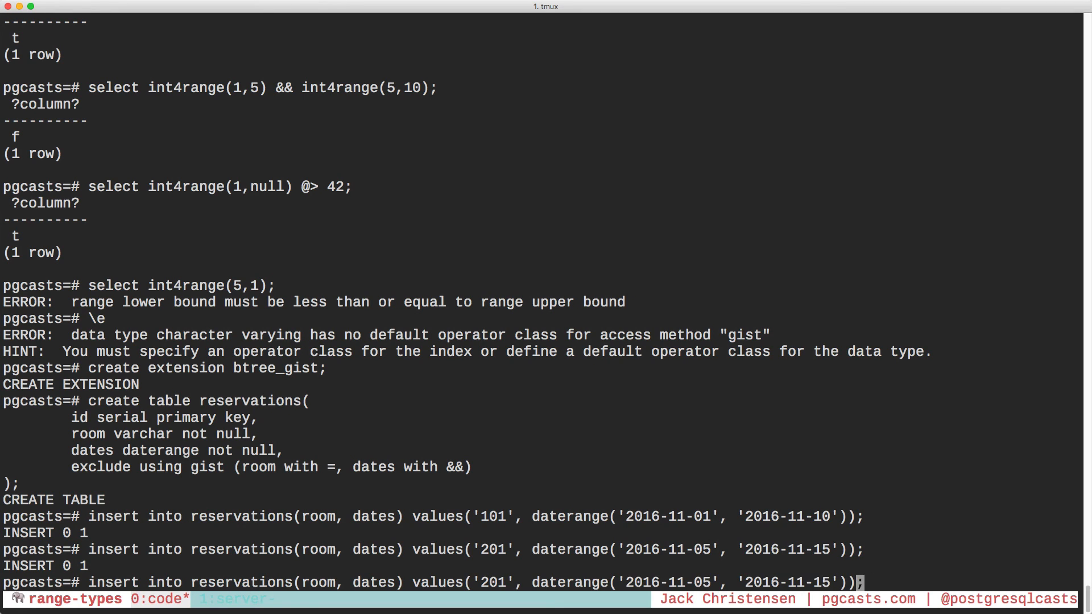